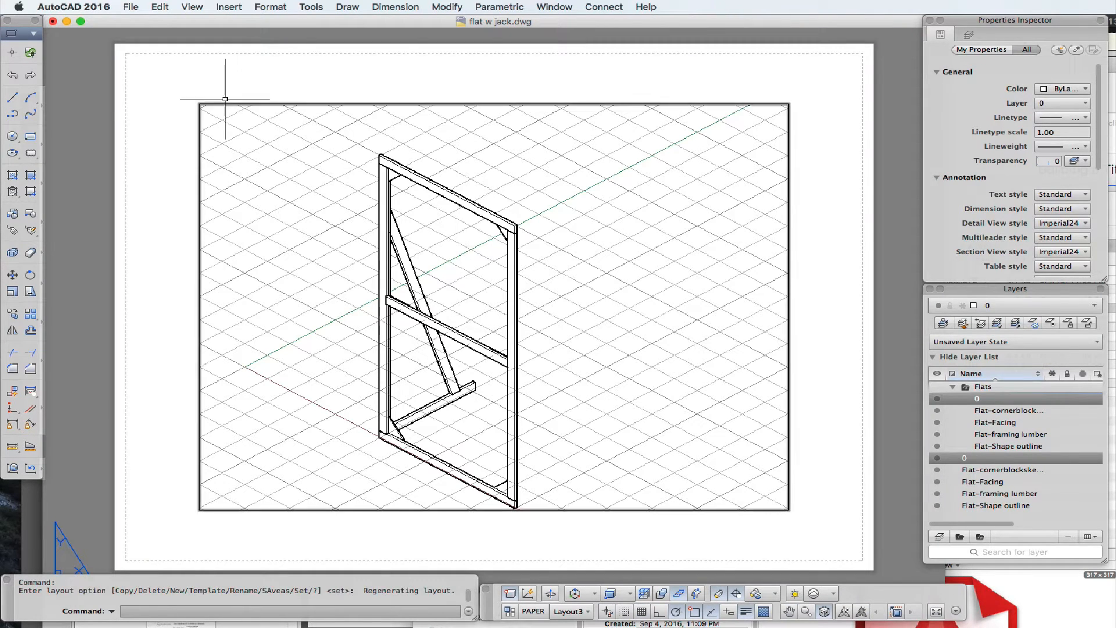
Step: Open the Page Setup Manager and choose Edit for Layout3's page setup
click(130, 7)
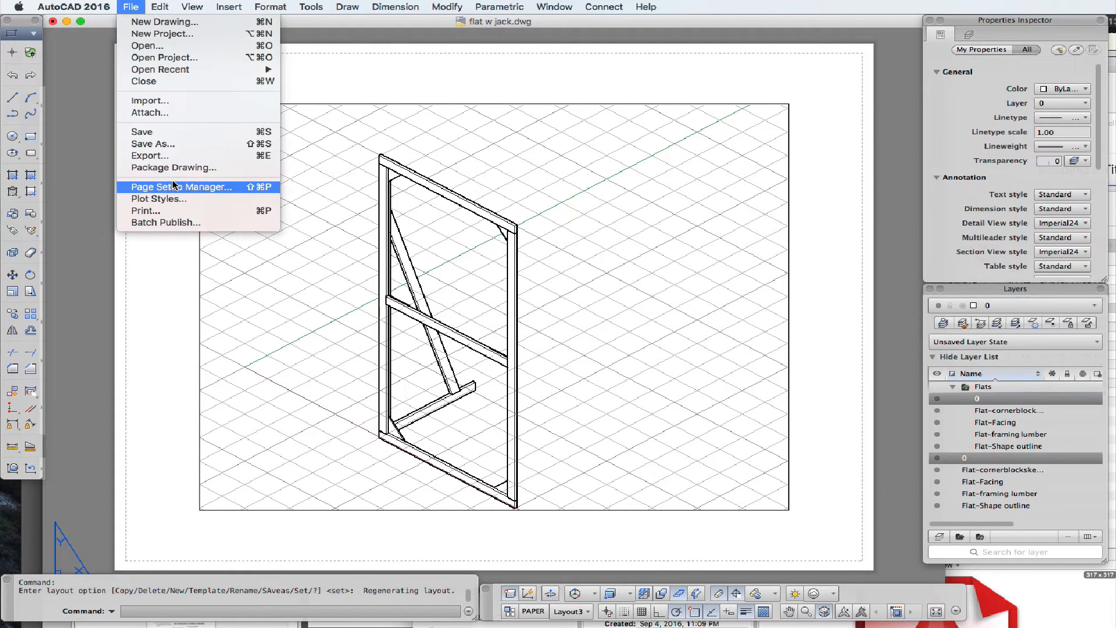
click(180, 187)
text(D-S)
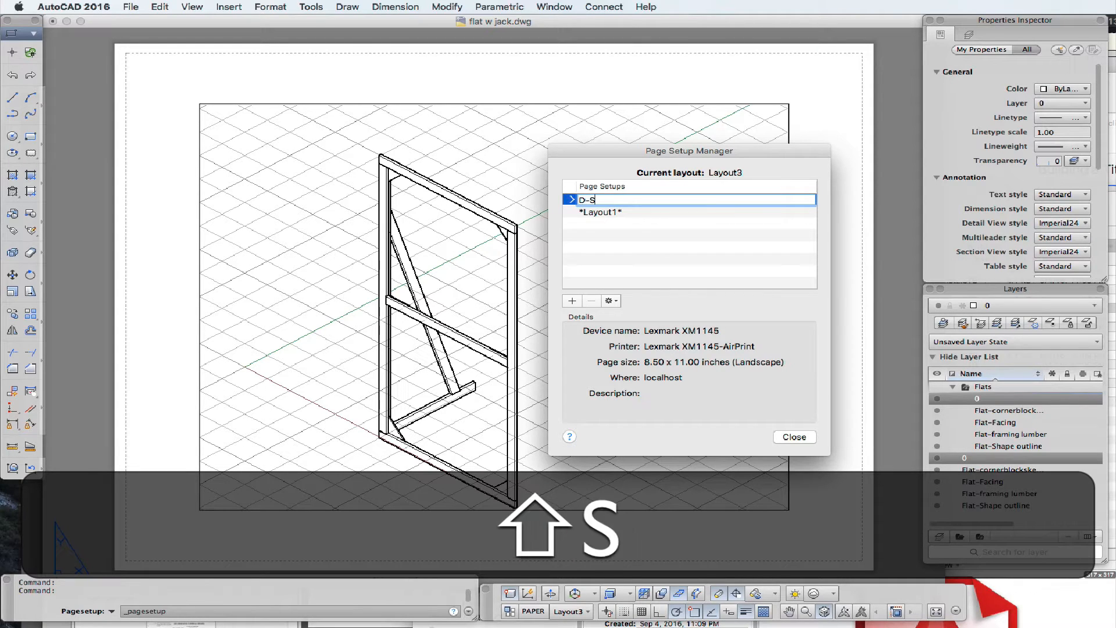
text(ize)
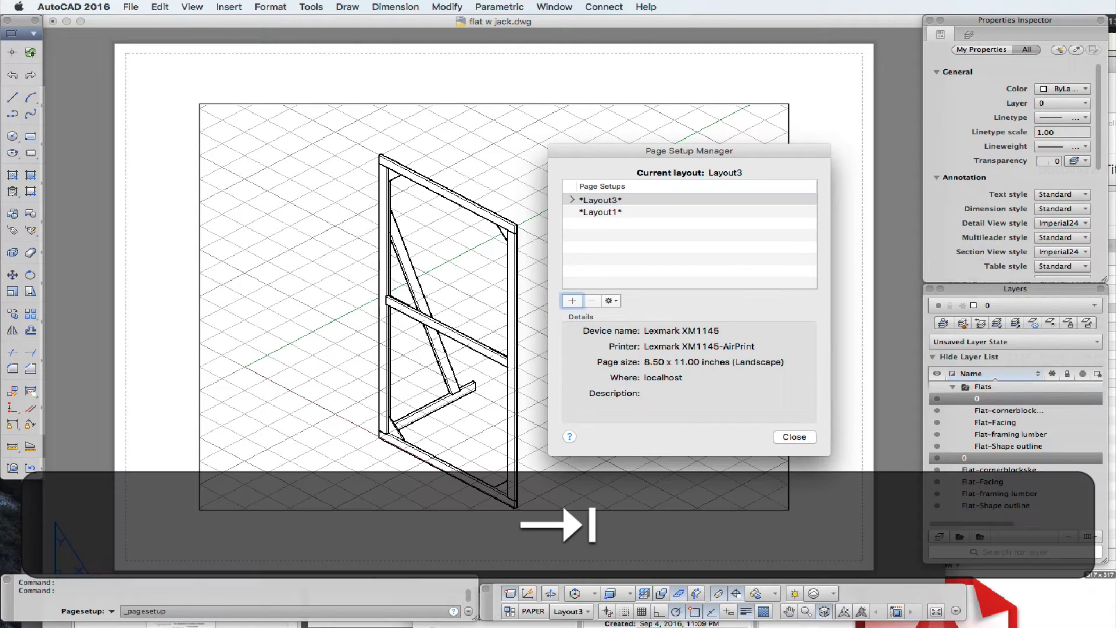
click(607, 300)
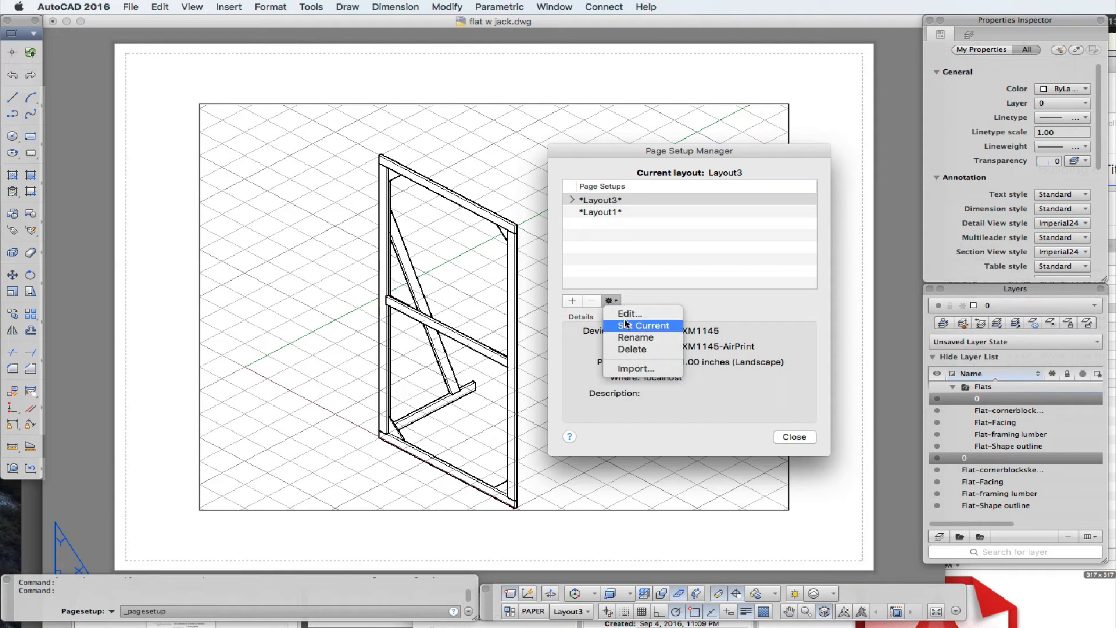
click(627, 314)
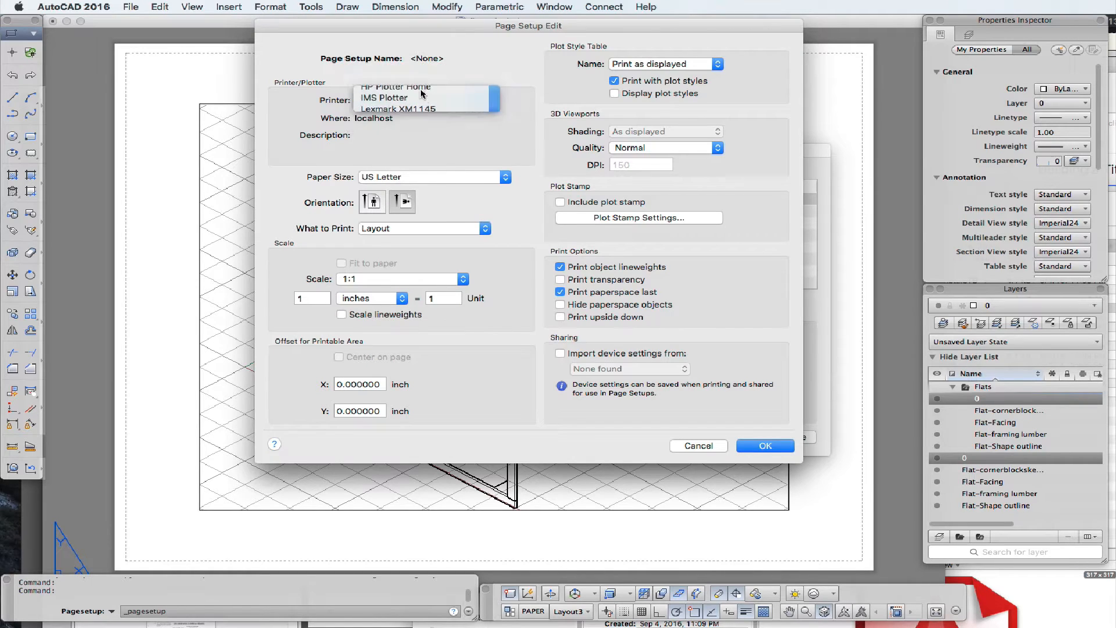
Step: Choose IMS Plotter, 24"x36" ARCH D paper, and enable Scale lineweights
click(384, 98)
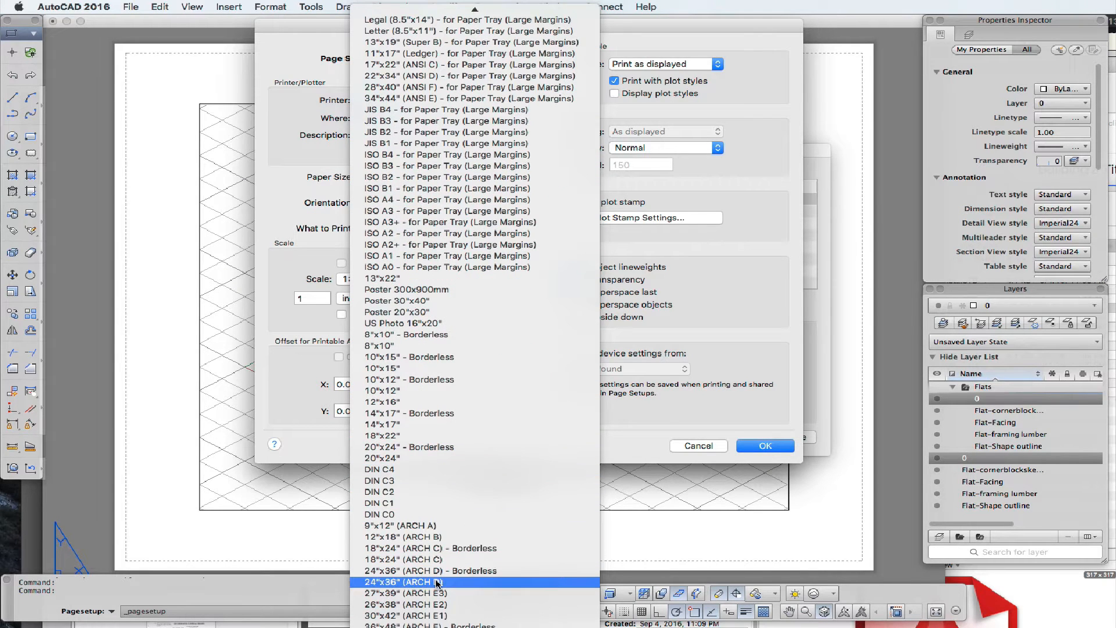
click(406, 582)
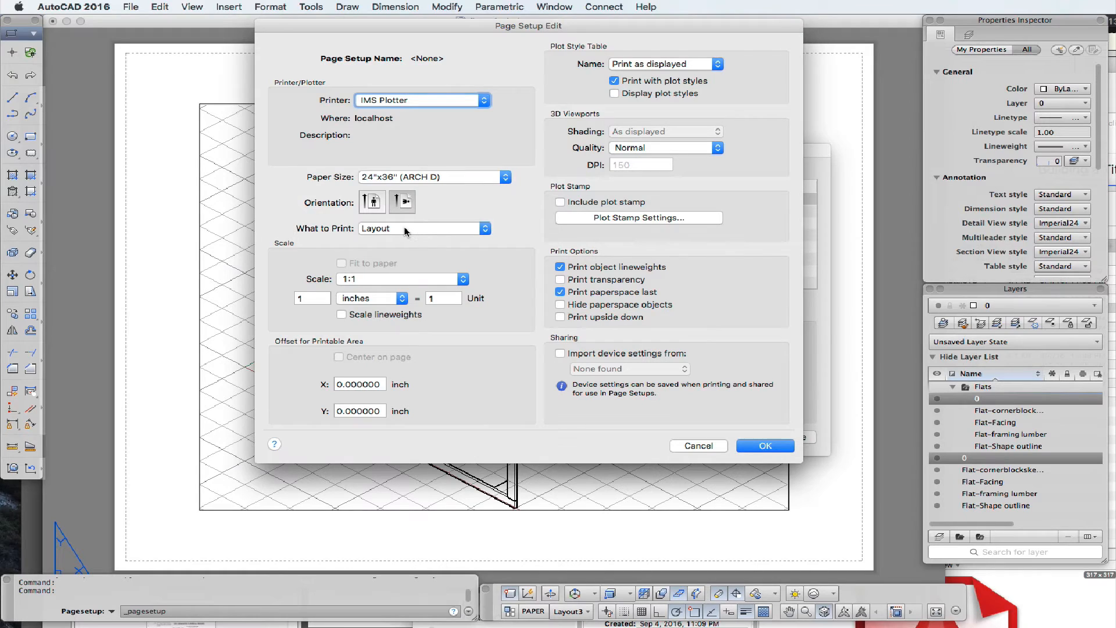
mouse_move(399, 229)
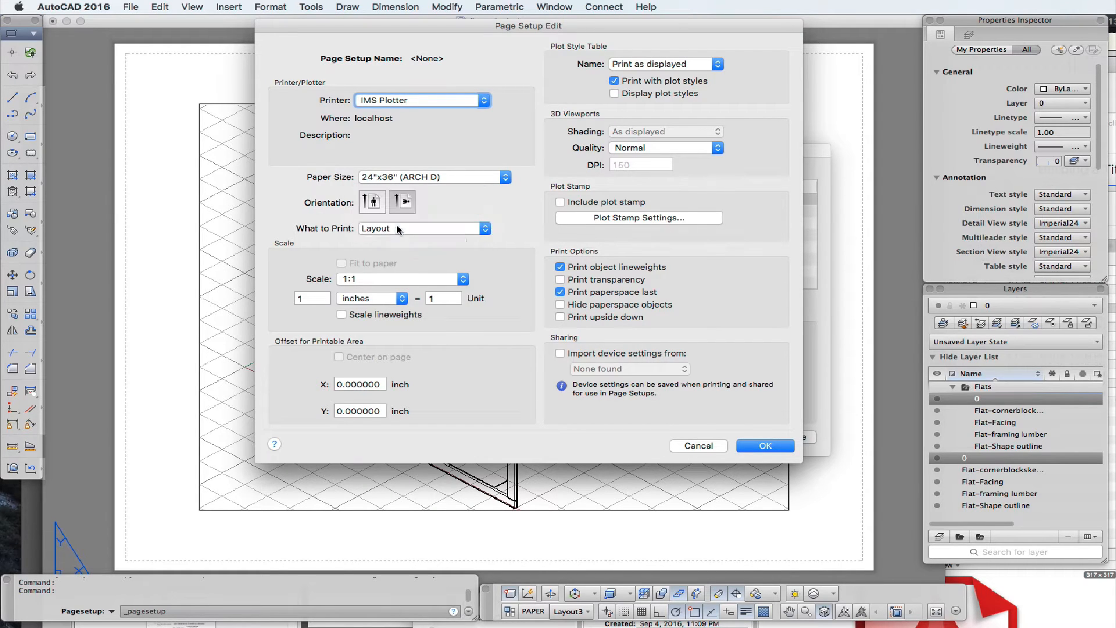
mouse_move(393, 312)
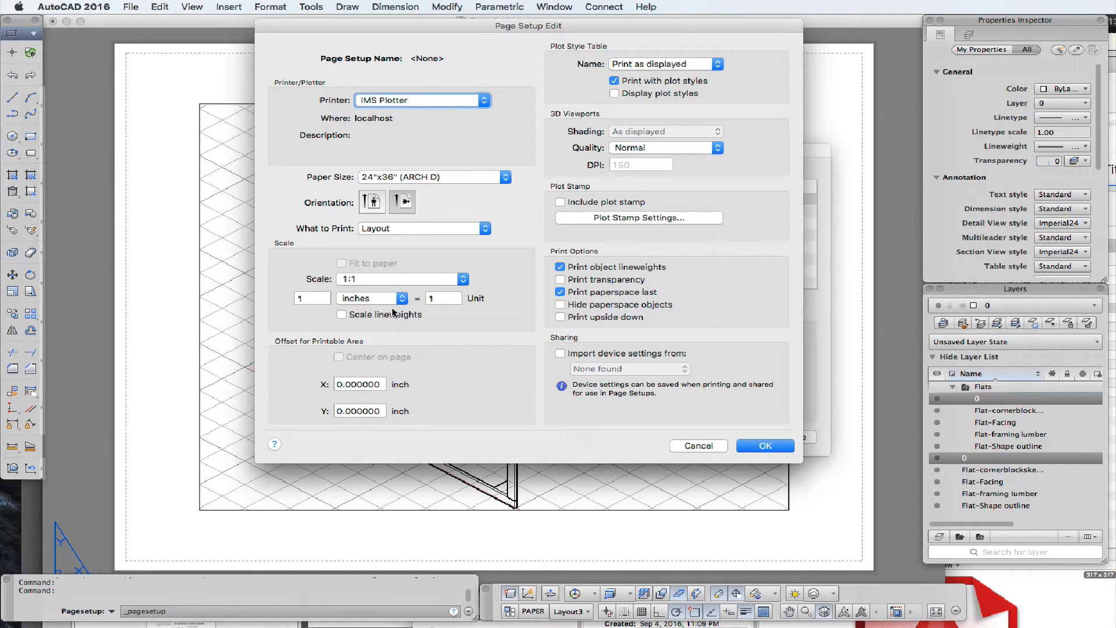
click(341, 314)
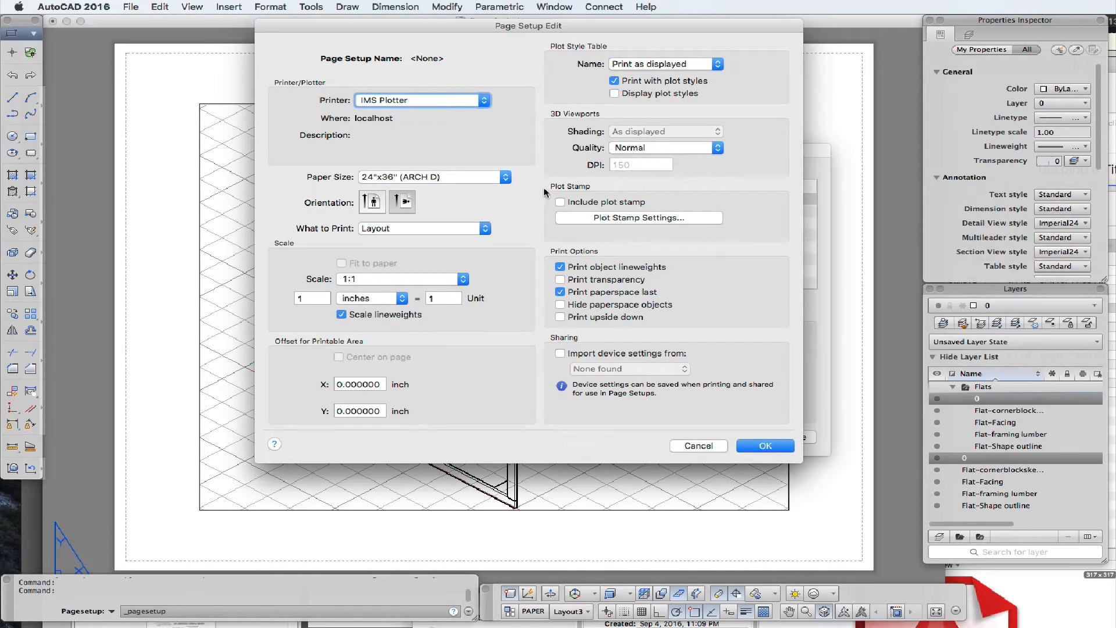
mouse_move(638, 228)
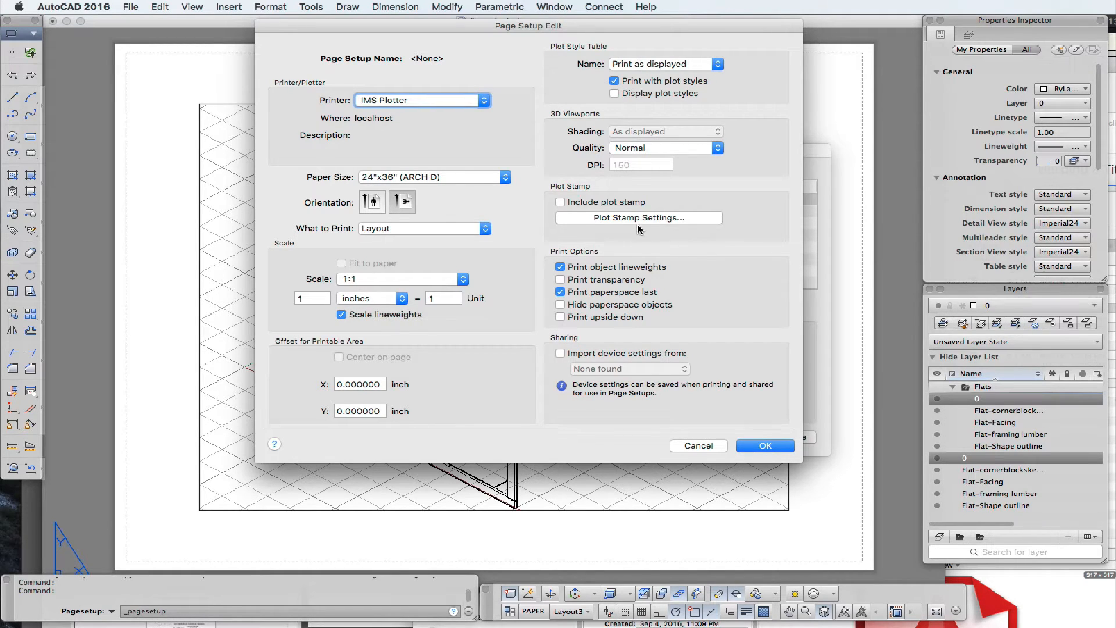
mouse_move(689, 405)
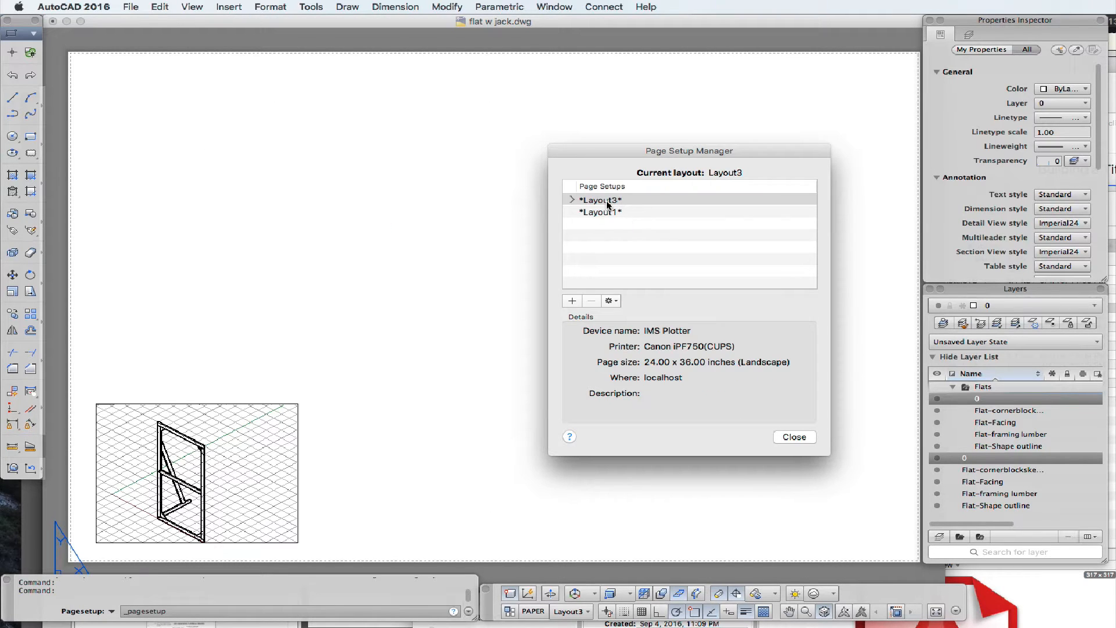
Step: Set the isometric viewport's Standard scale to 1/2" = 1'-0" and paste a copy
click(793, 436)
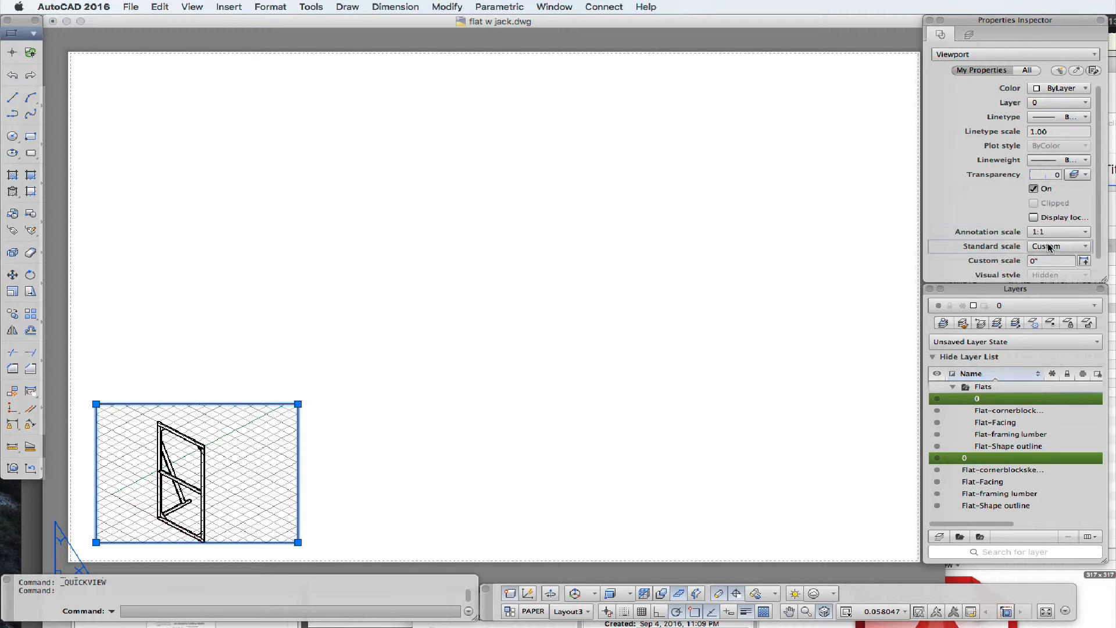
click(1060, 245)
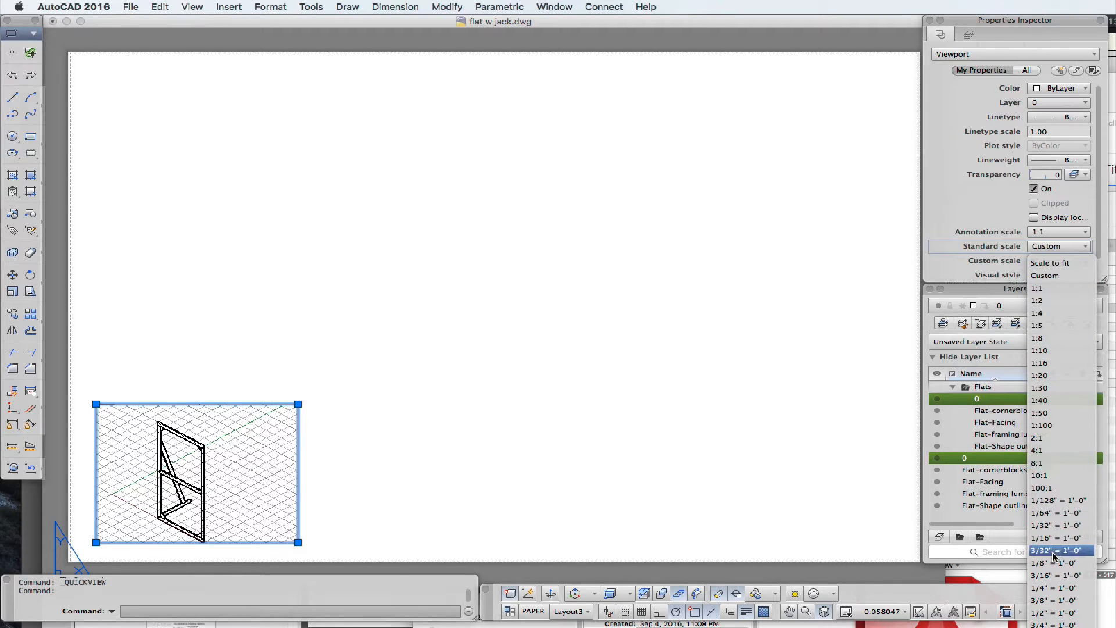
click(1060, 613)
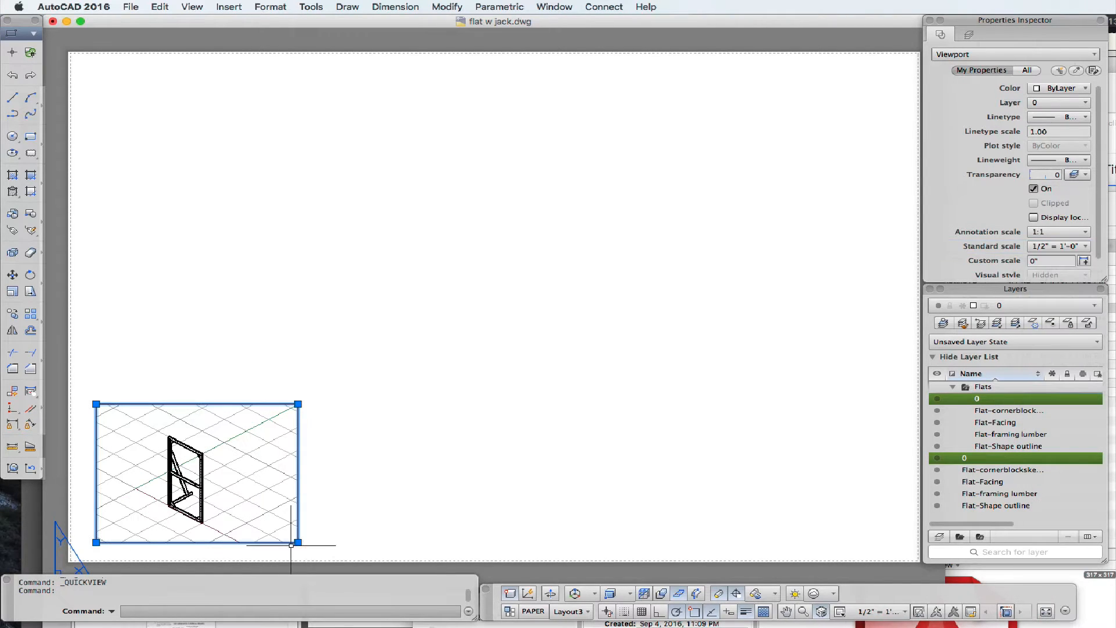
mouse_move(317, 426)
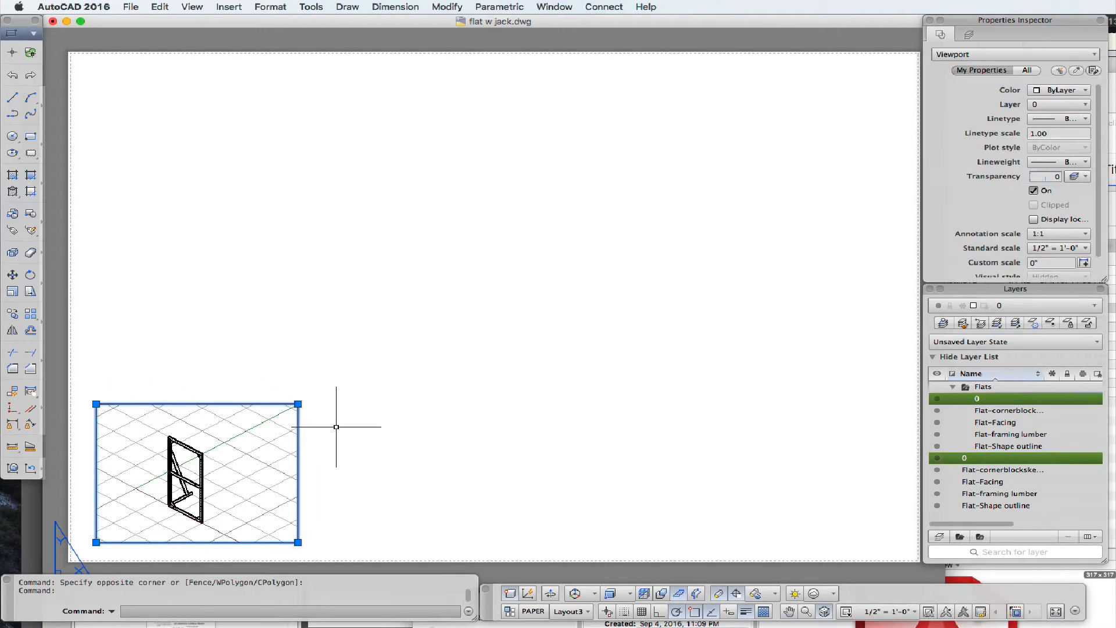
key(cmd+v)
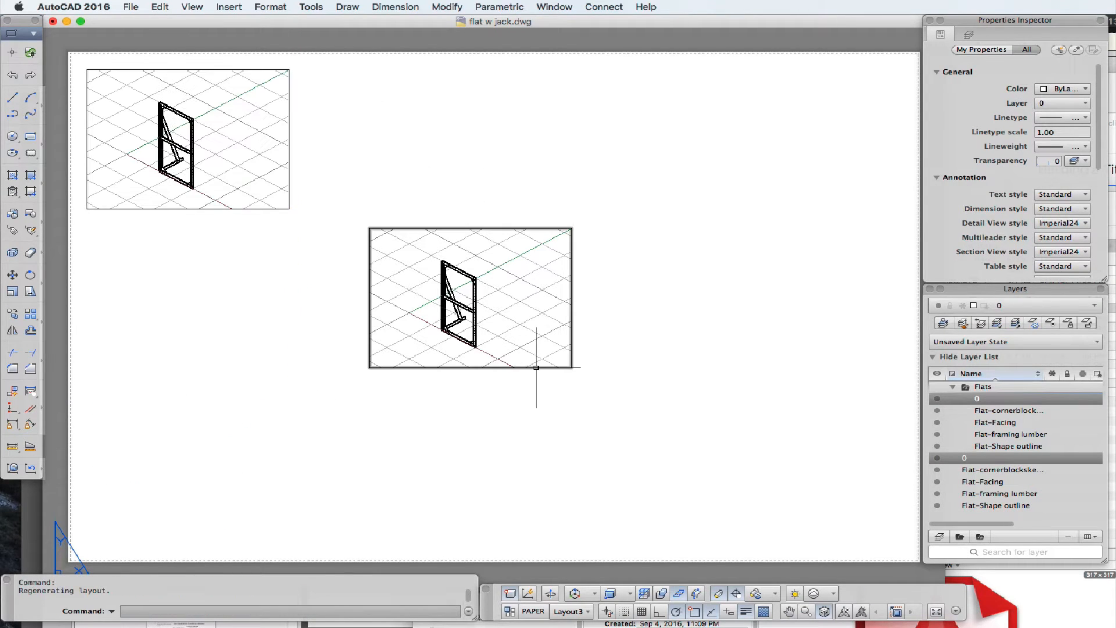
Step: Switch the middle viewport to Front view and open its Standard scale list for 1/2" = 1'-0"
double_click(470, 298)
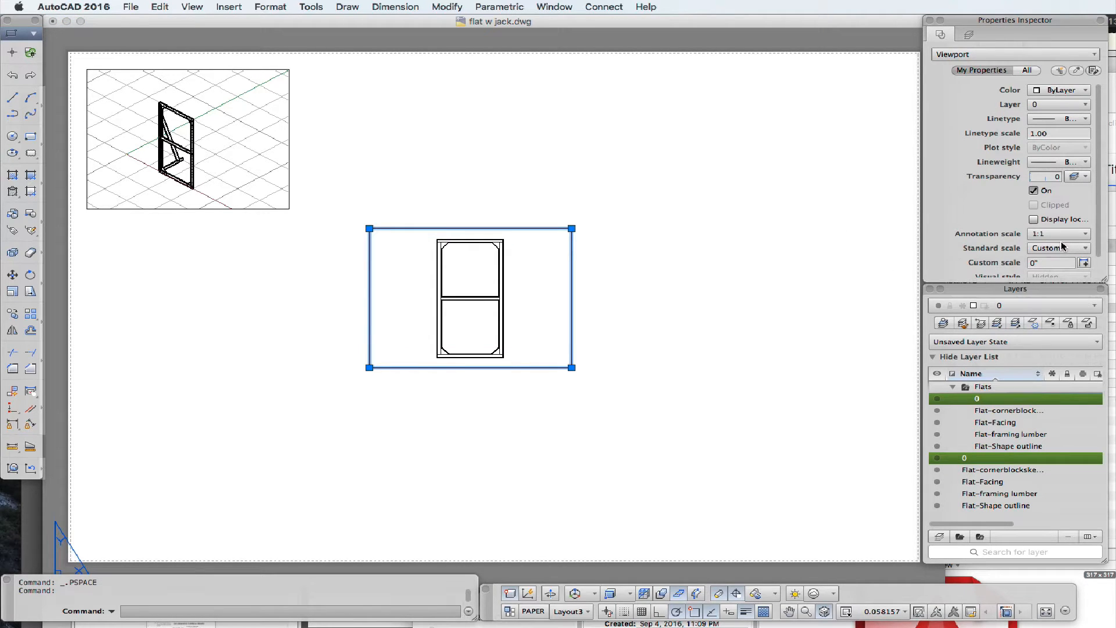
click(1085, 248)
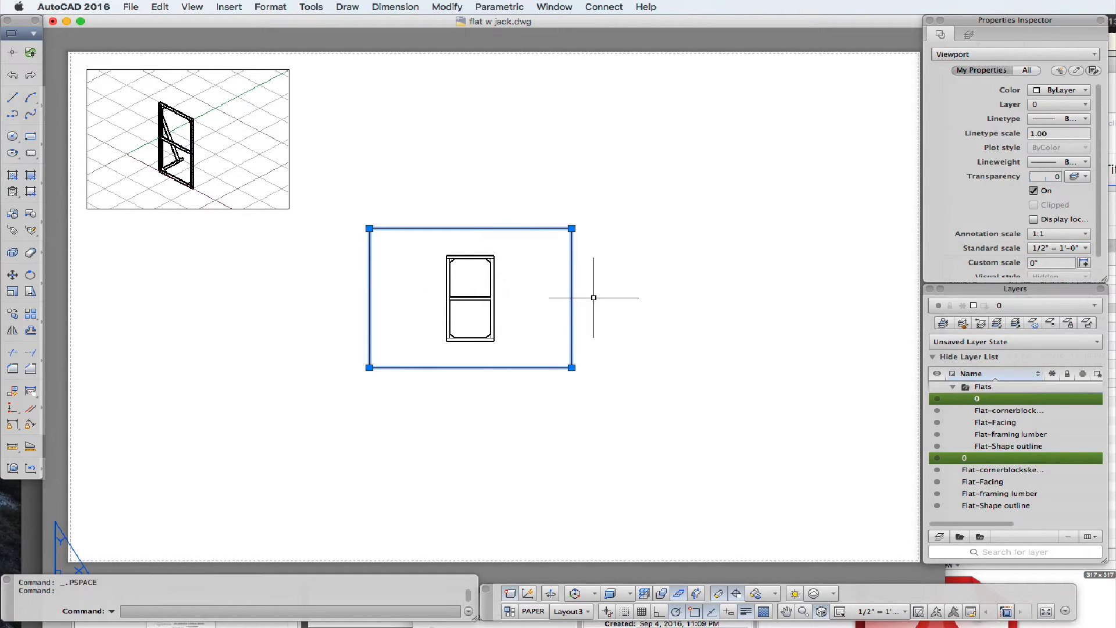
mouse_move(627, 288)
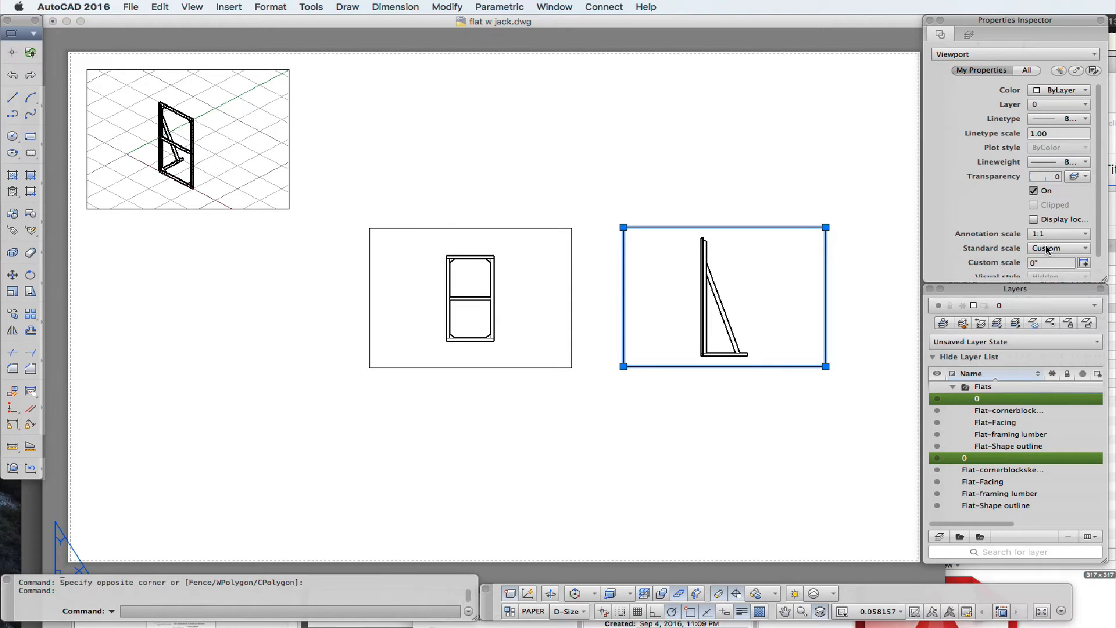
Step: Give the right-hand side-view viewport a 1/2" = 1'-0" standard scale, then deselect it
click(1084, 248)
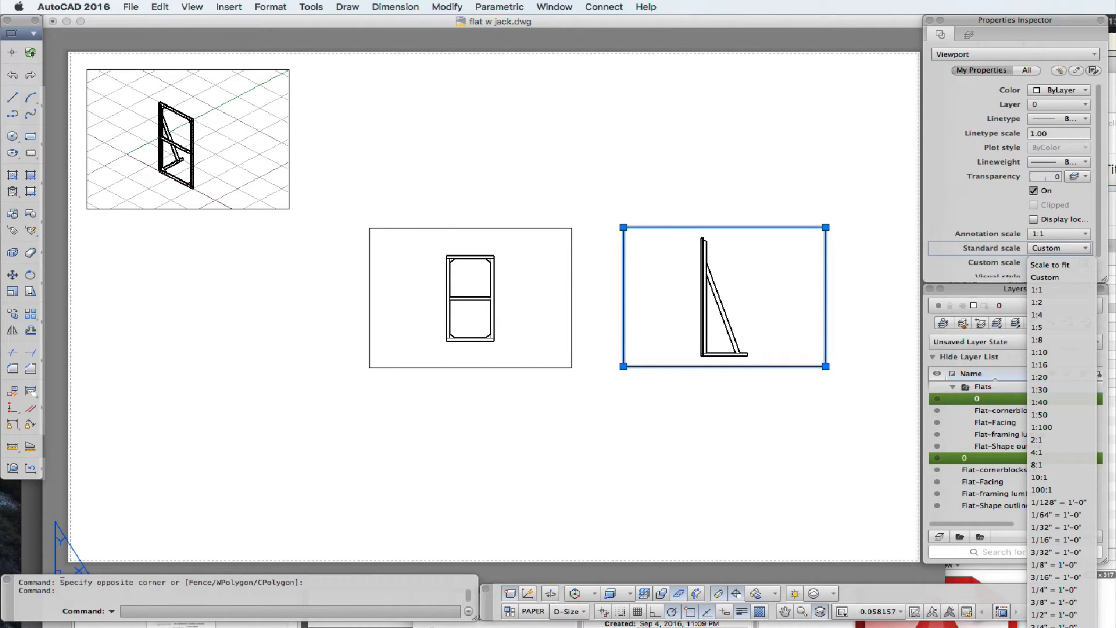
click(1041, 427)
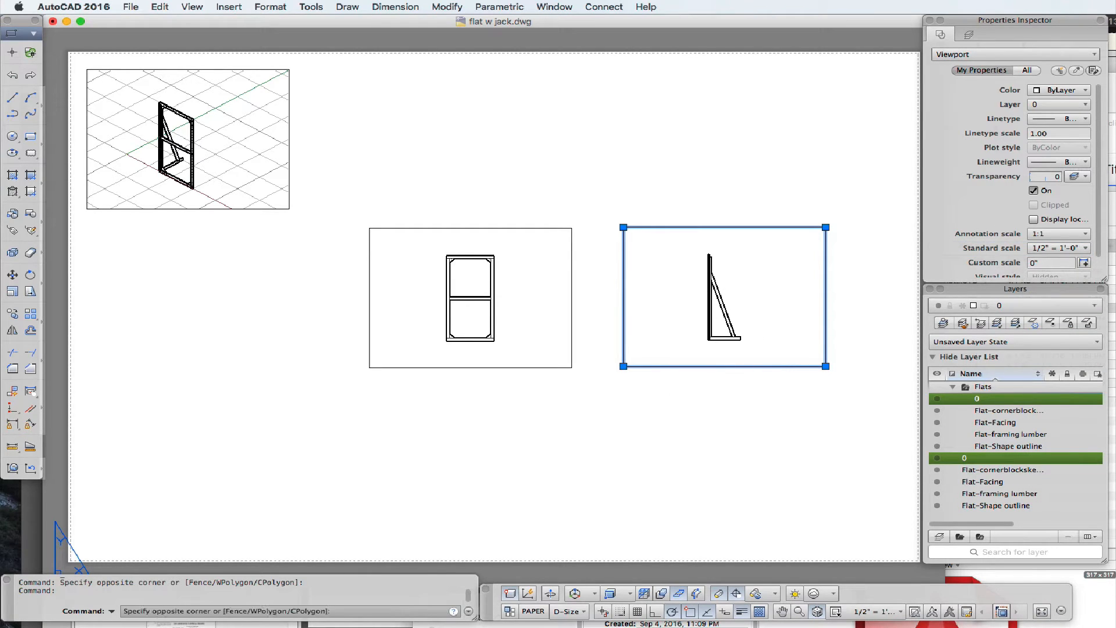
key(cmd+v)
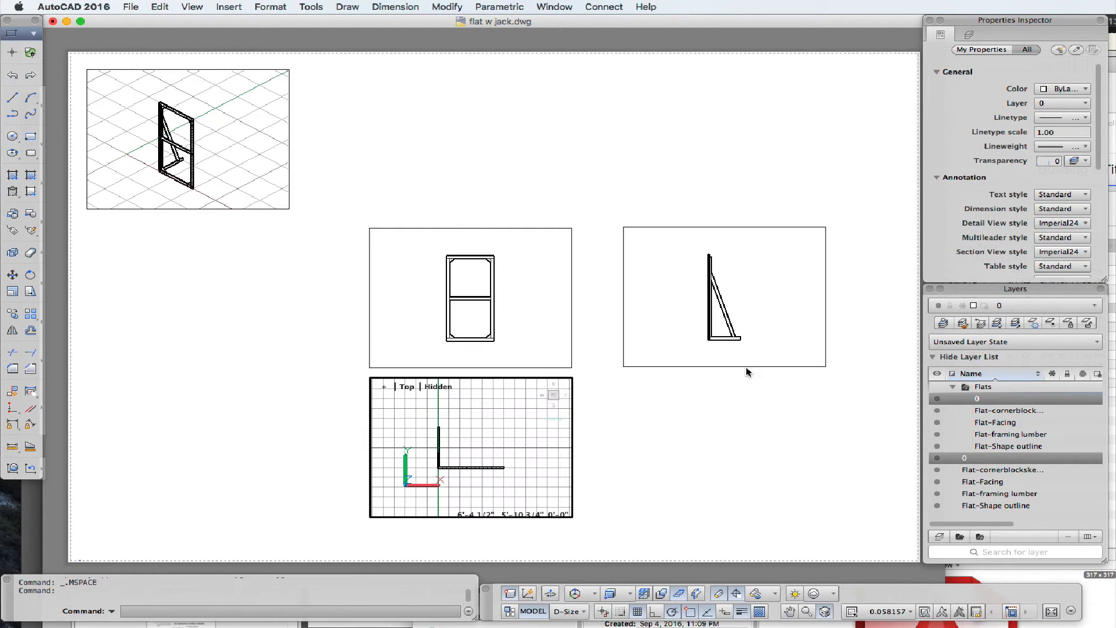
Step: Select the top-view viewport frame below the front view and set Standard scale to 1/2" = 1'-0"
click(533, 612)
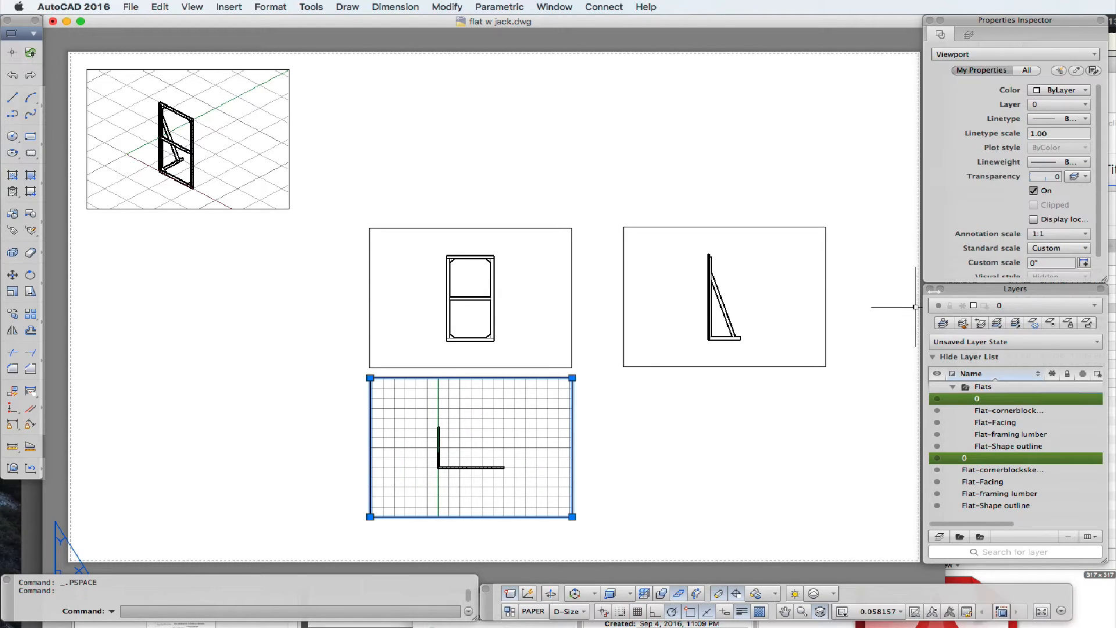
click(1086, 247)
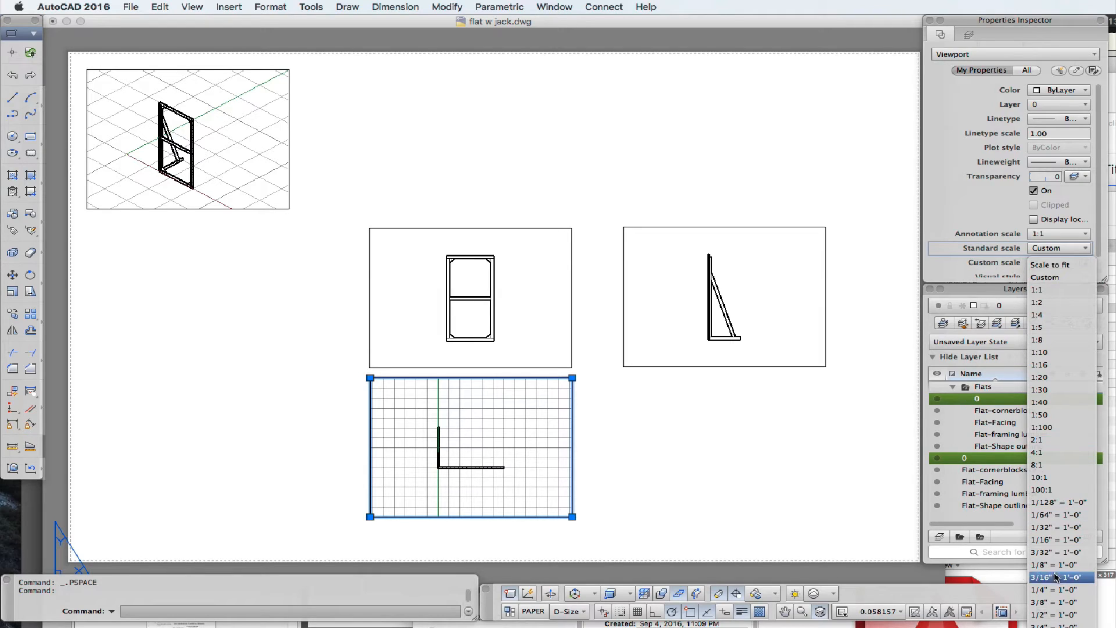
click(1061, 615)
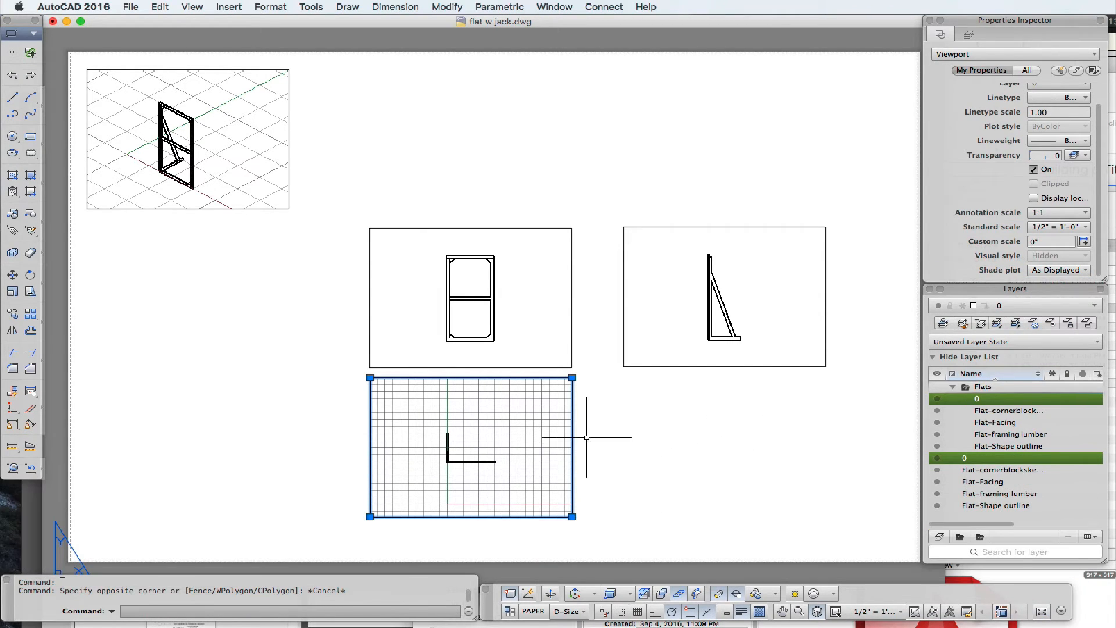
mouse_move(712, 288)
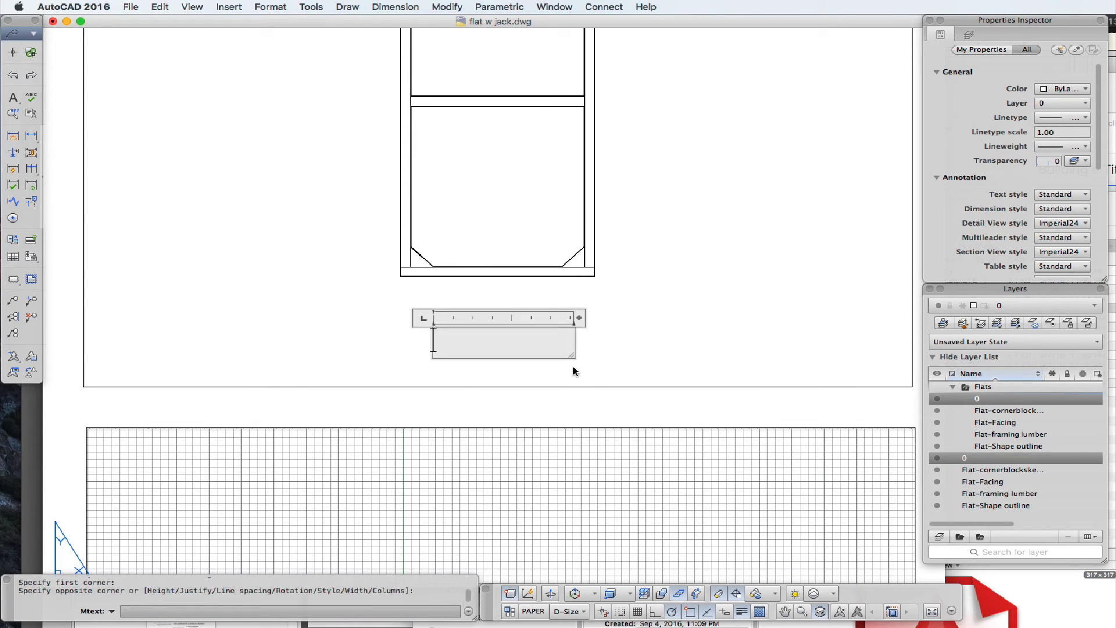
Step: Type MTEXT labels "Front View" and "Side View" beneath their viewports and save each
text(Front)
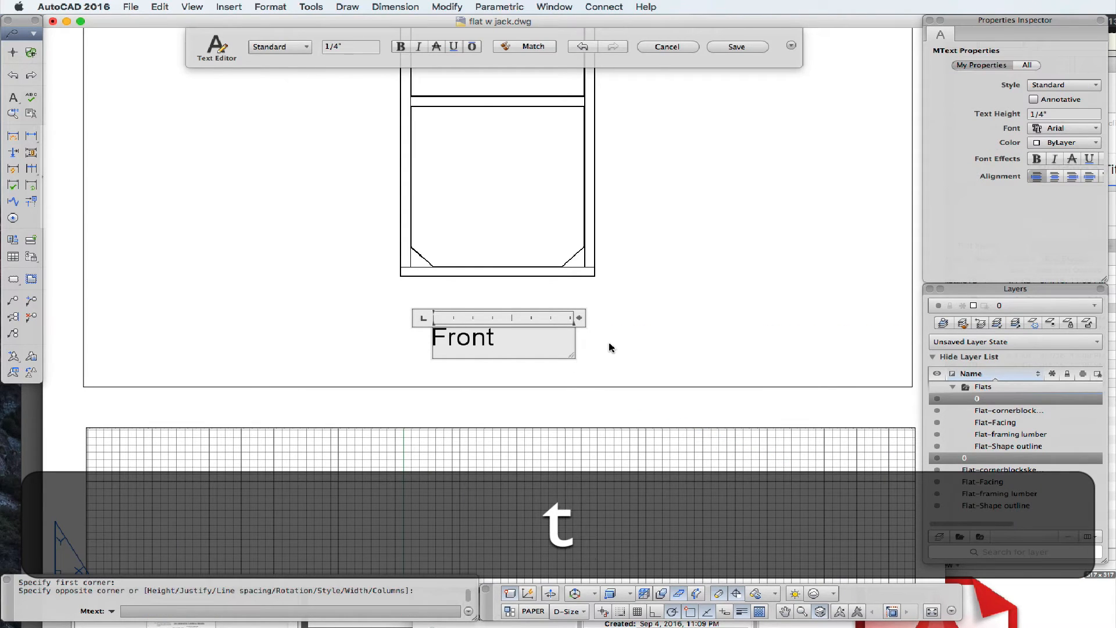
text(View)
text(Sid)
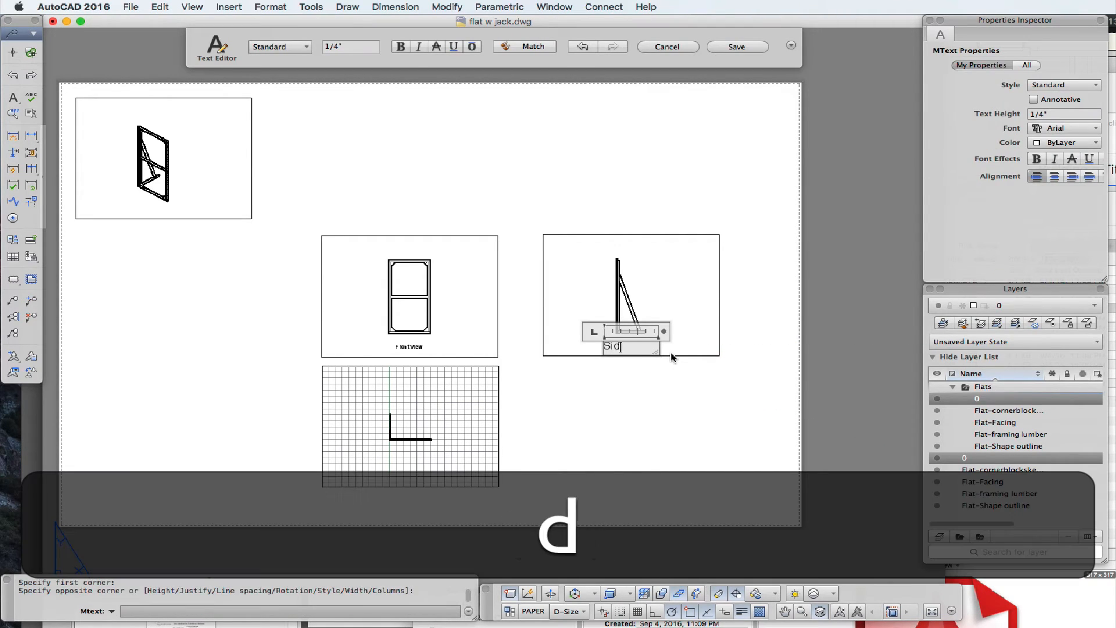
text(e View)
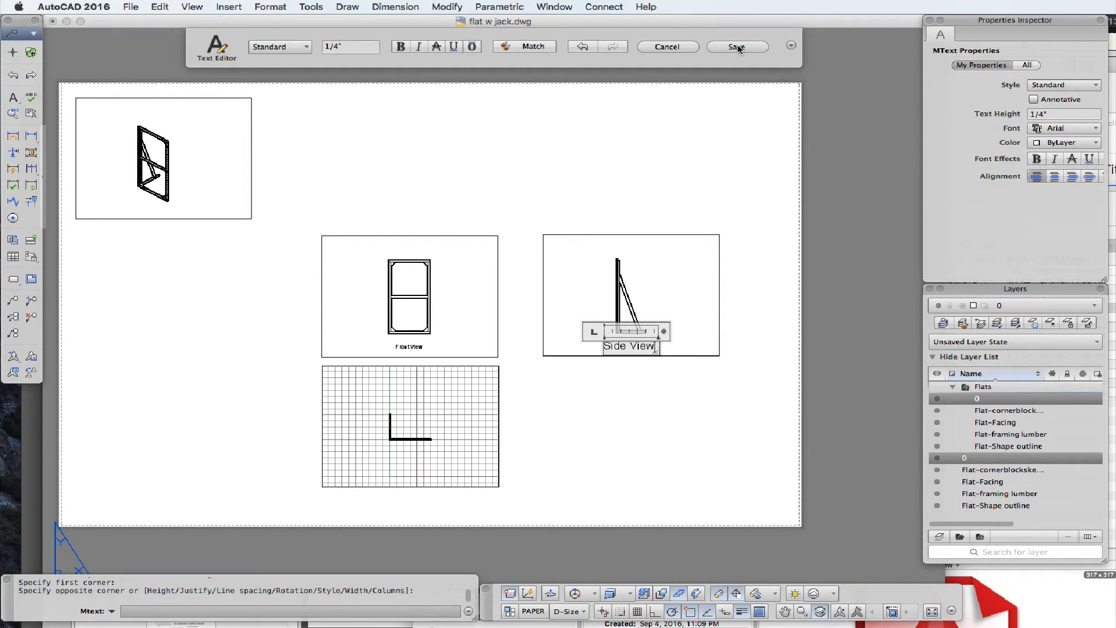
click(737, 47)
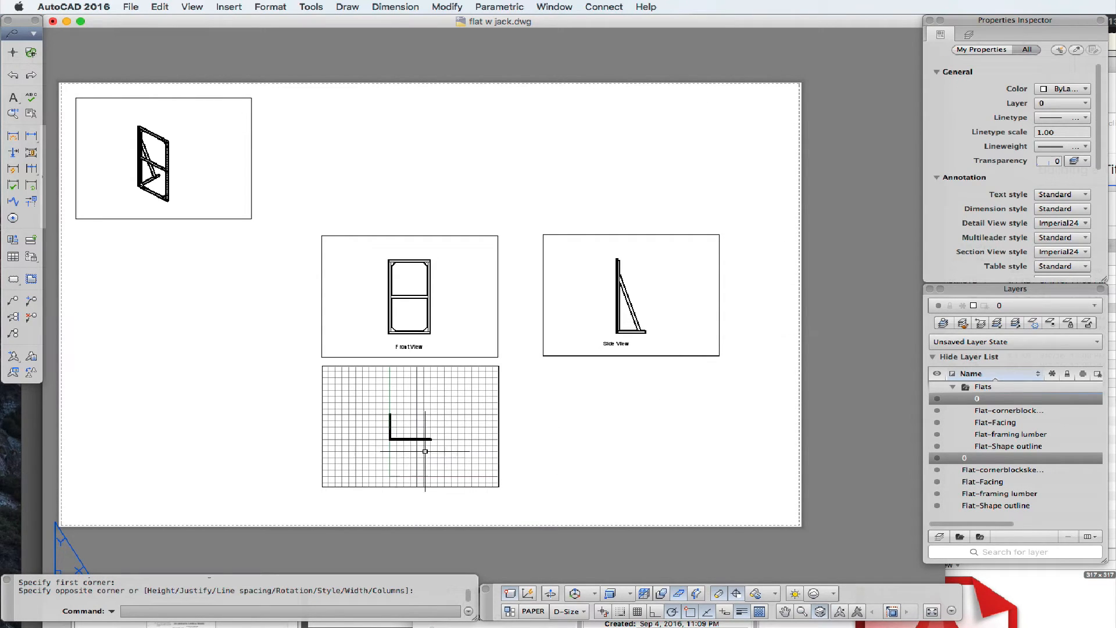
mouse_move(798, 176)
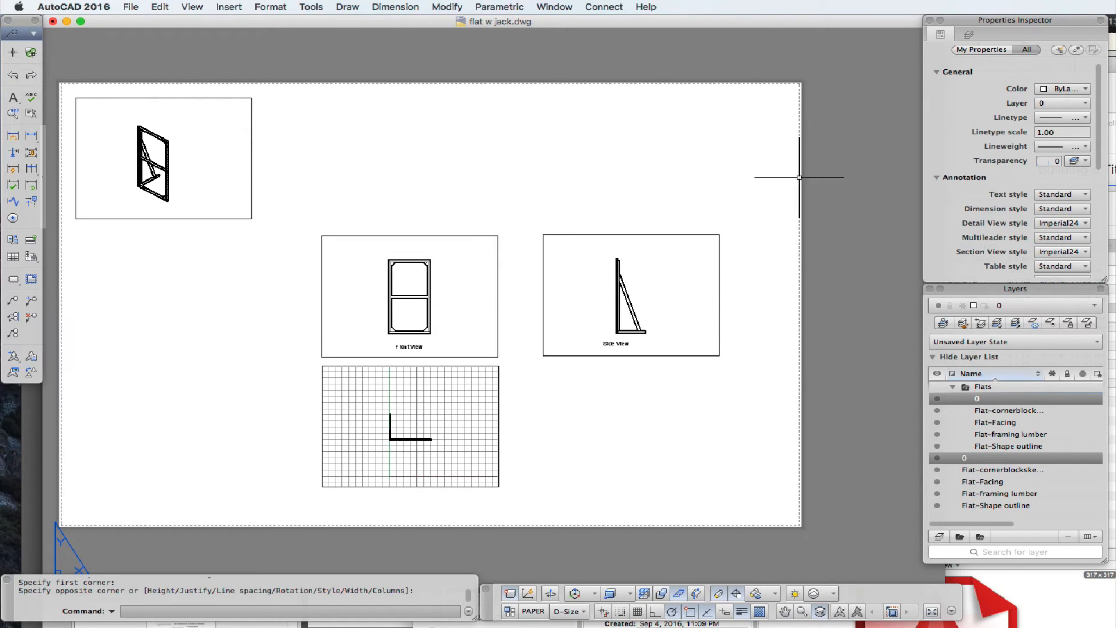
mouse_move(209, 145)
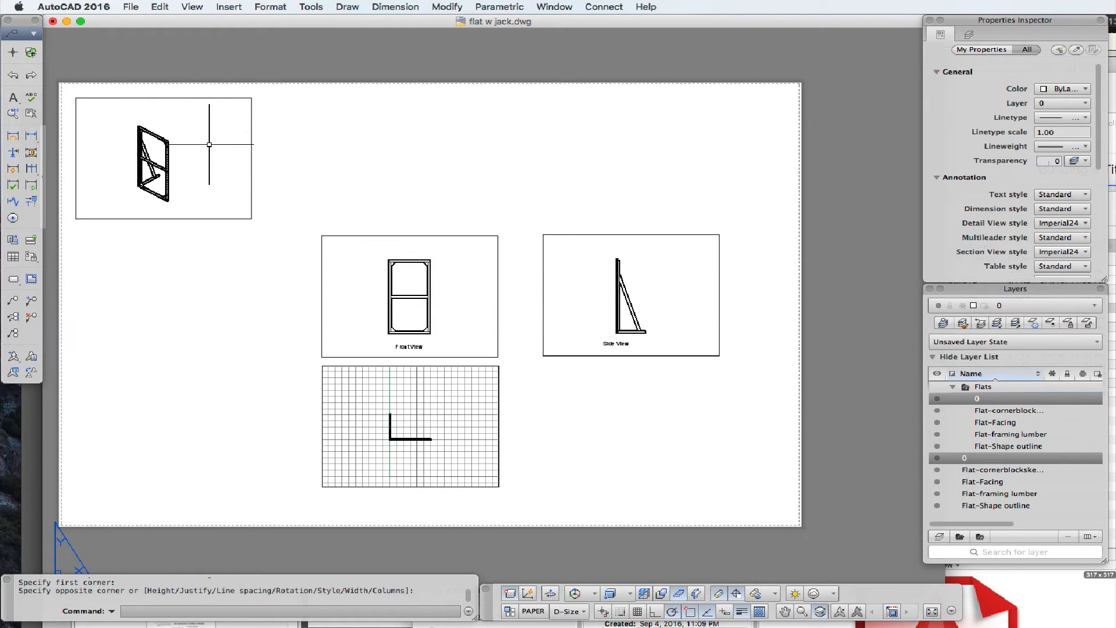
click(130, 6)
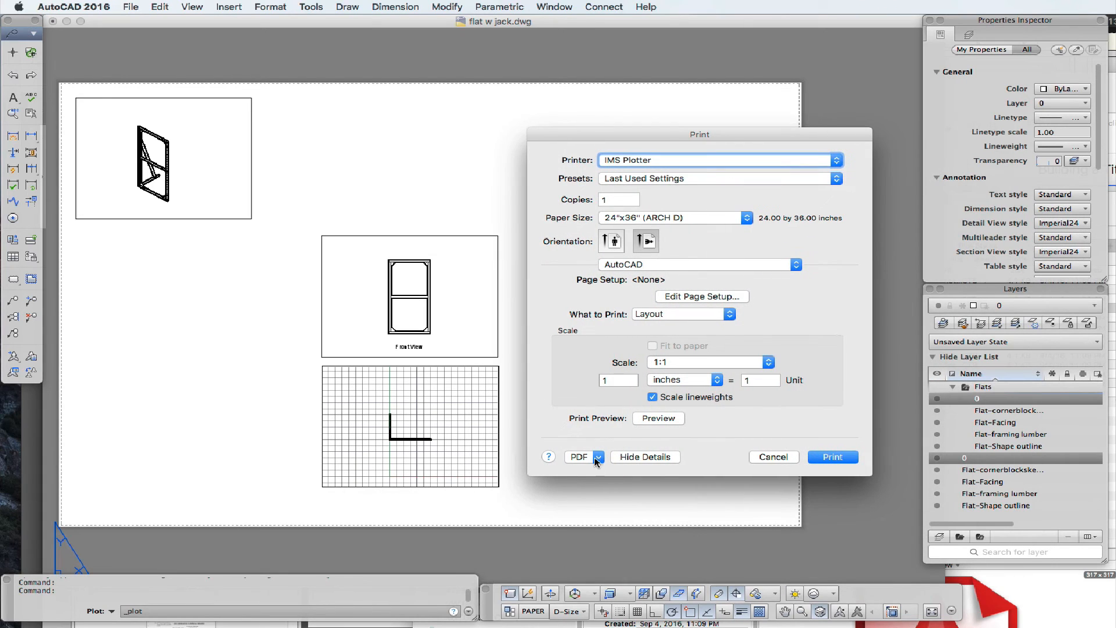
Step: Check the PDF output options, preview the ARCH D print, and close the Print dialog
click(584, 456)
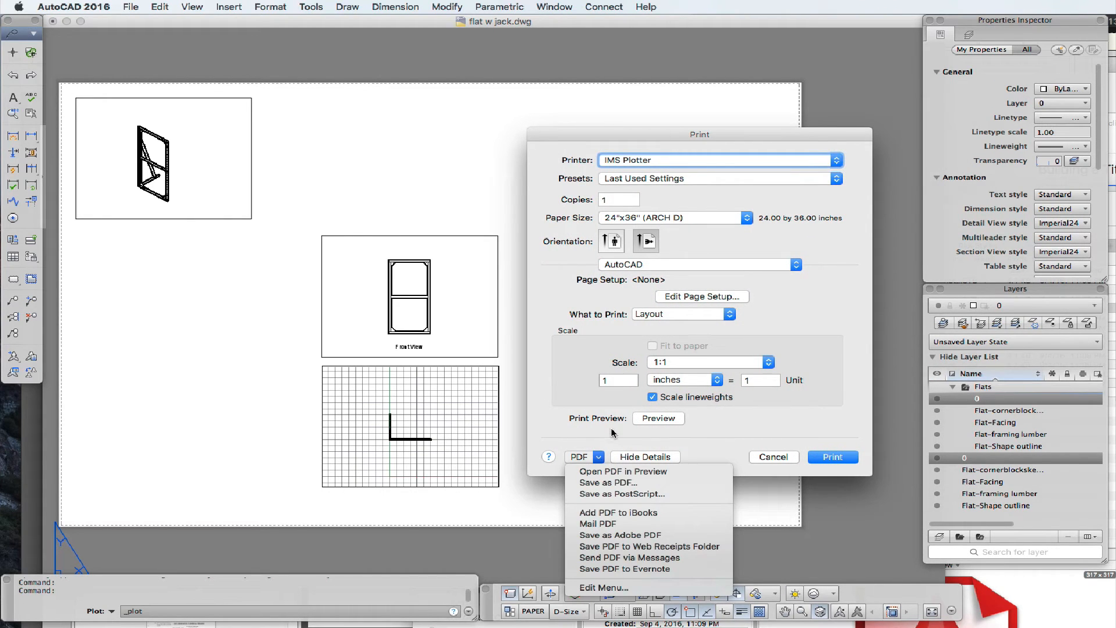
click(657, 418)
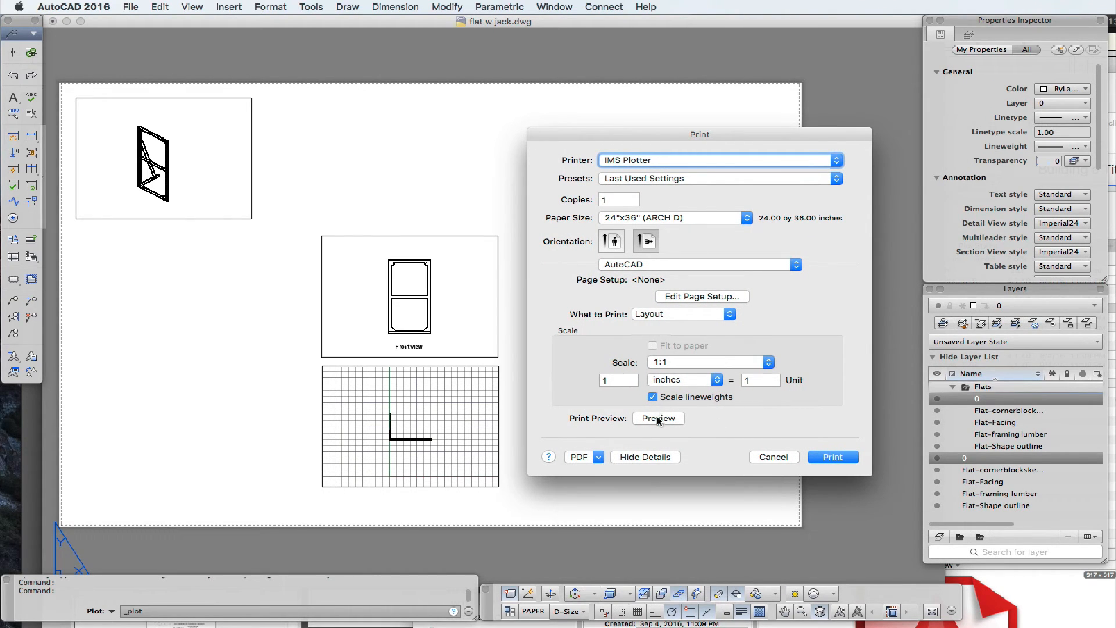
click(657, 418)
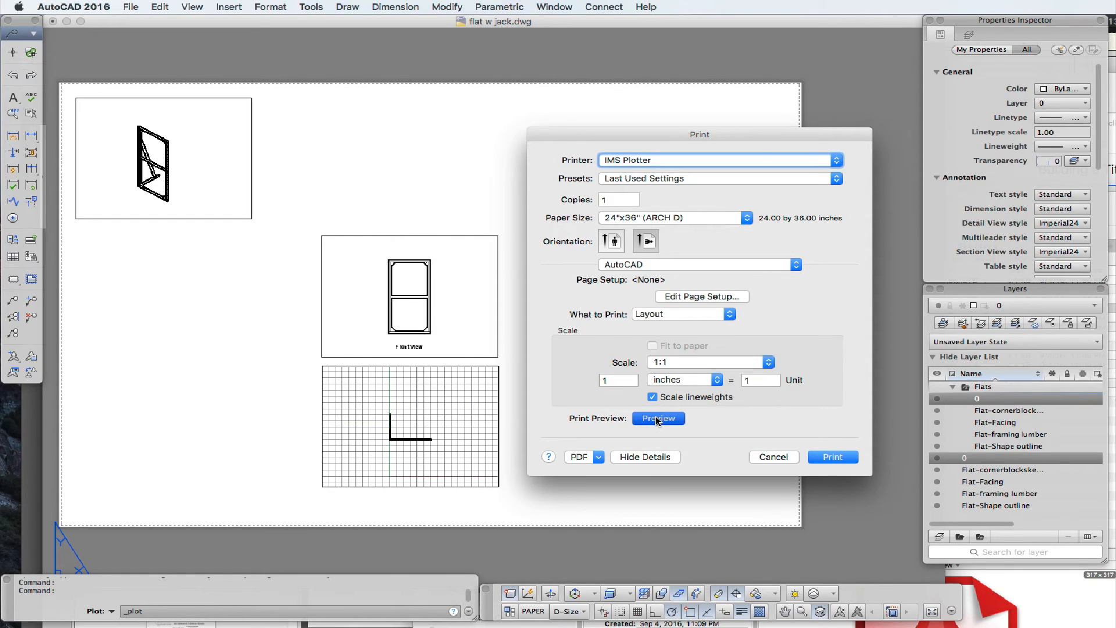
click(657, 418)
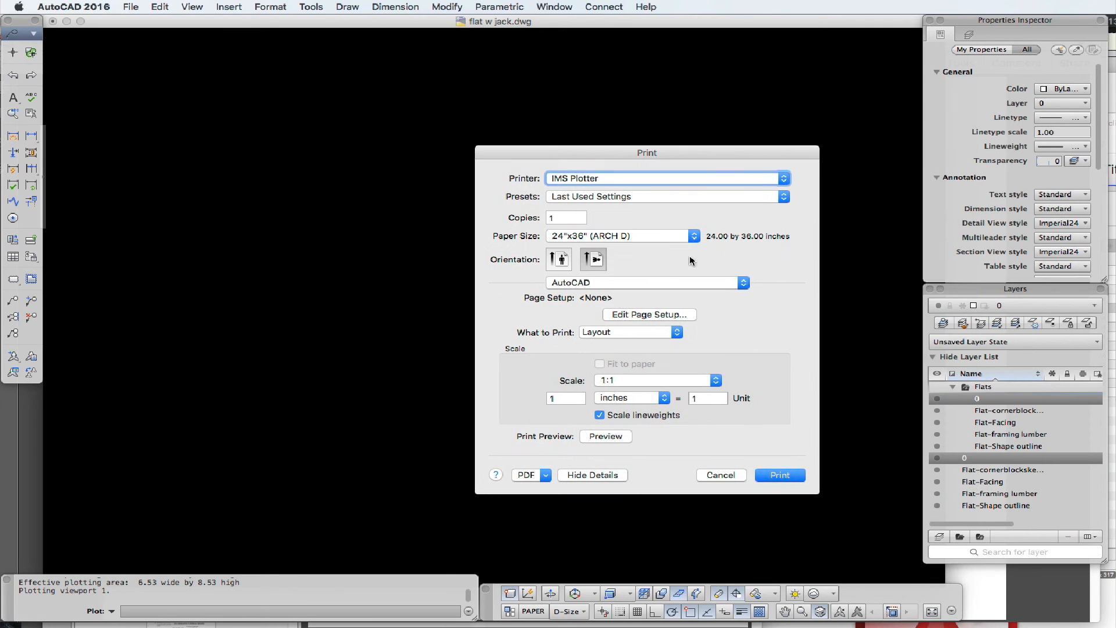
click(720, 475)
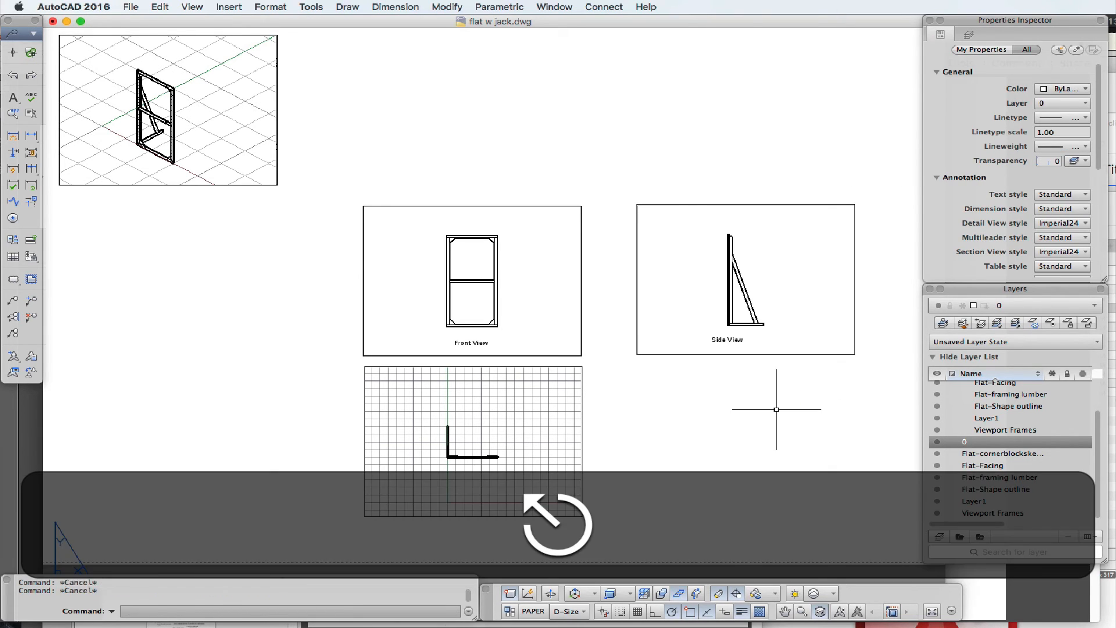
Step: Assign the selected viewport frames to the Viewport Frames layer
click(1083, 123)
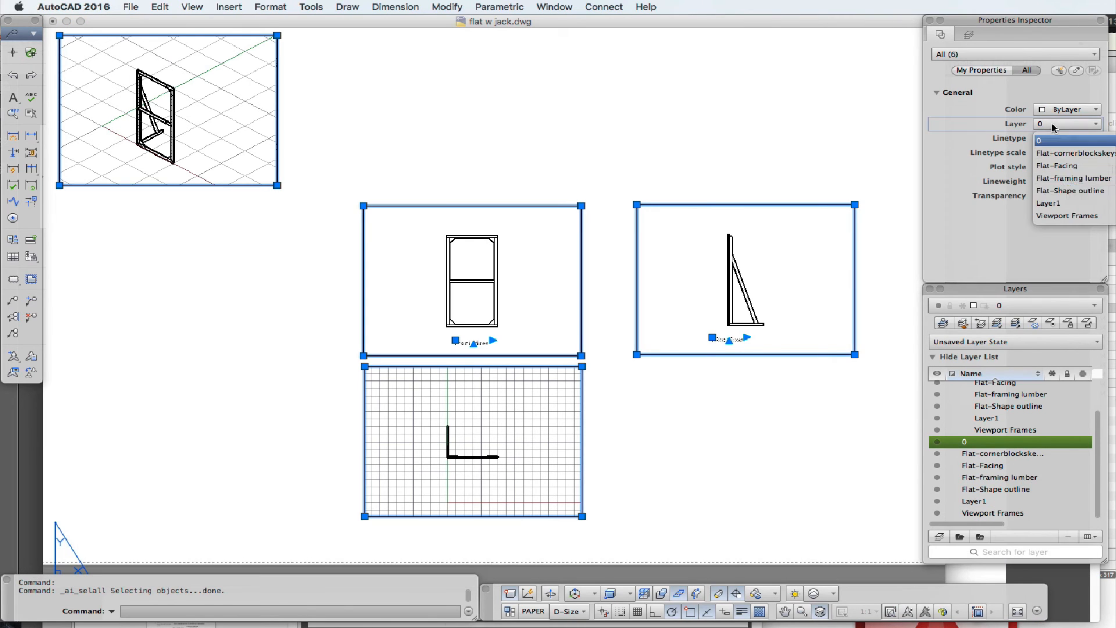
click(1066, 215)
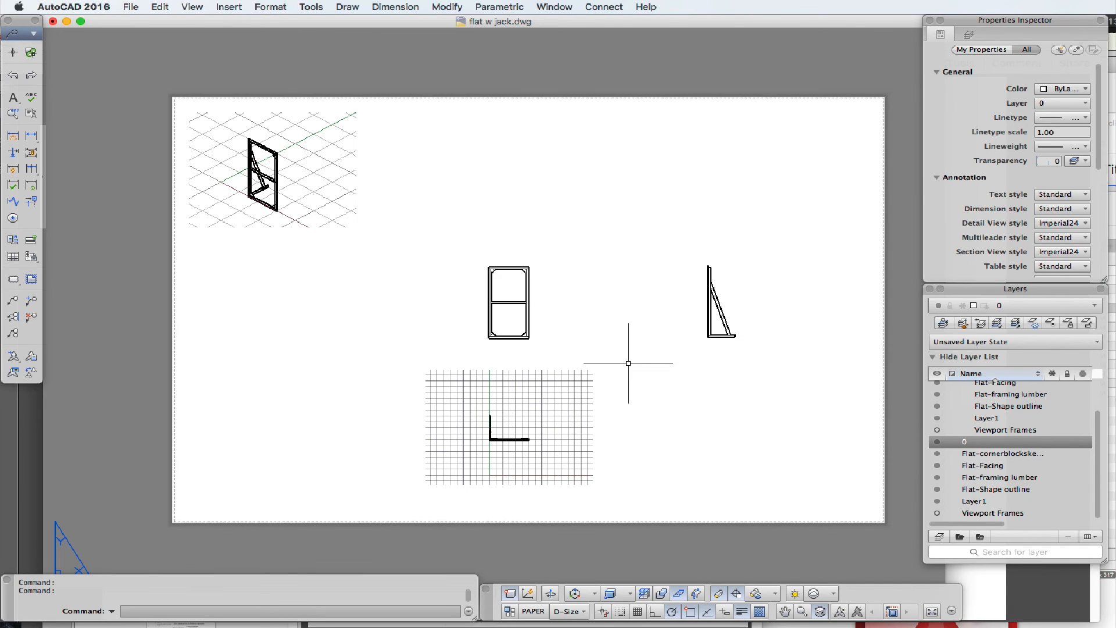
click(130, 6)
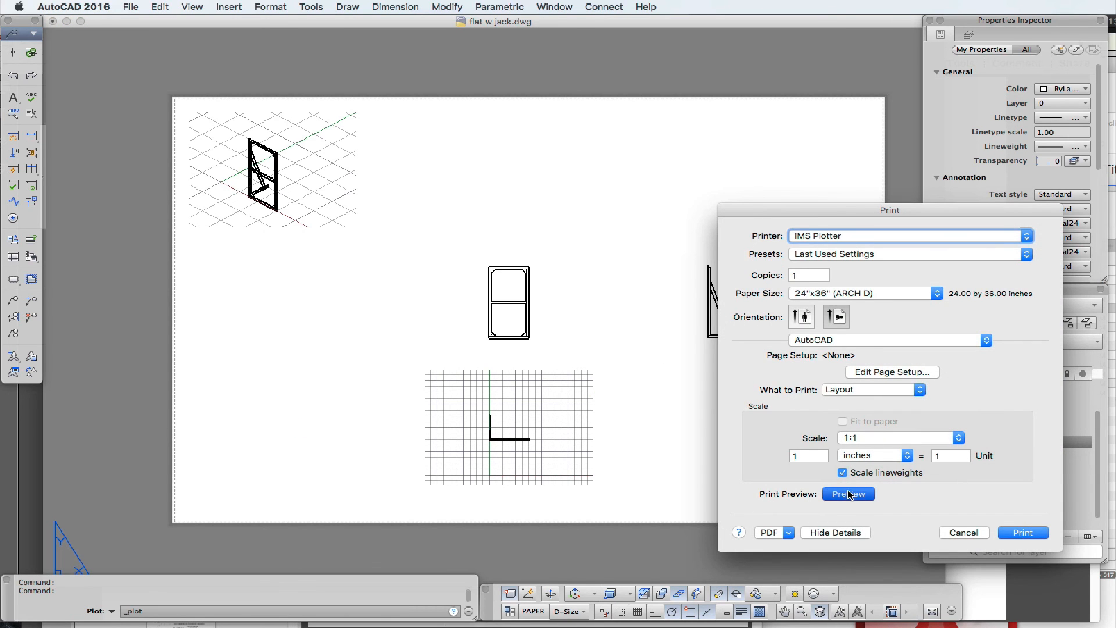
Step: Generate the print preview of the D-size sheet with frames hidden
click(848, 494)
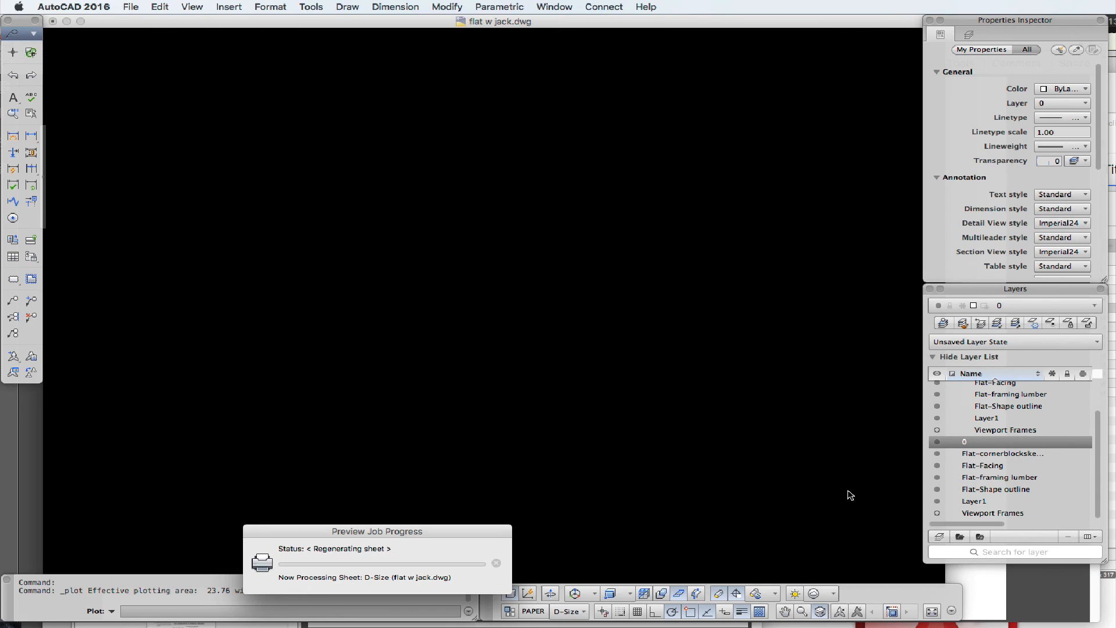